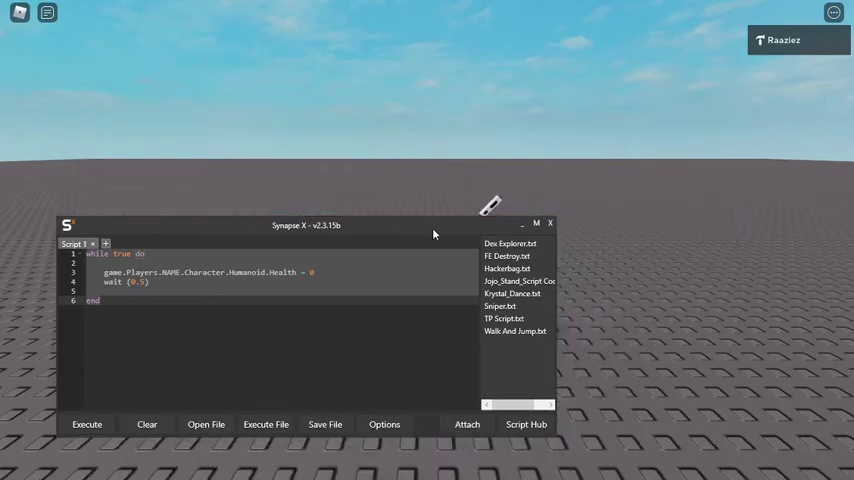
Clear the old looping health script from the editor and confirm discarding it.
click(146, 424)
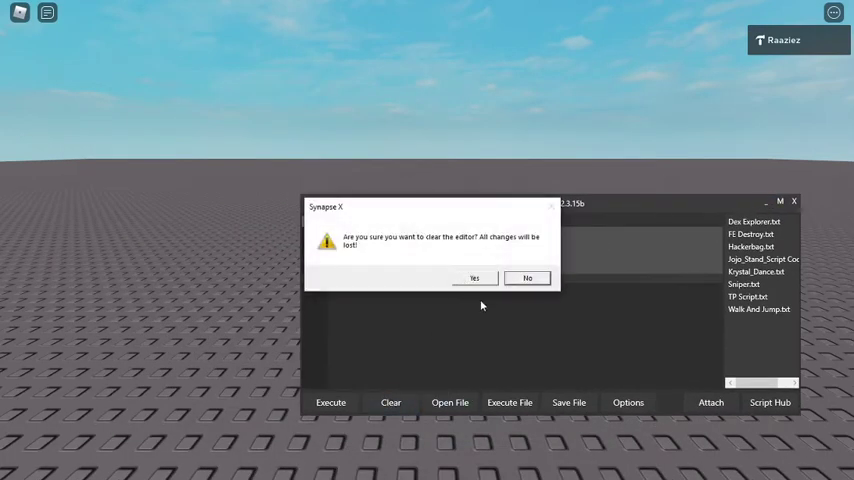
click(474, 278)
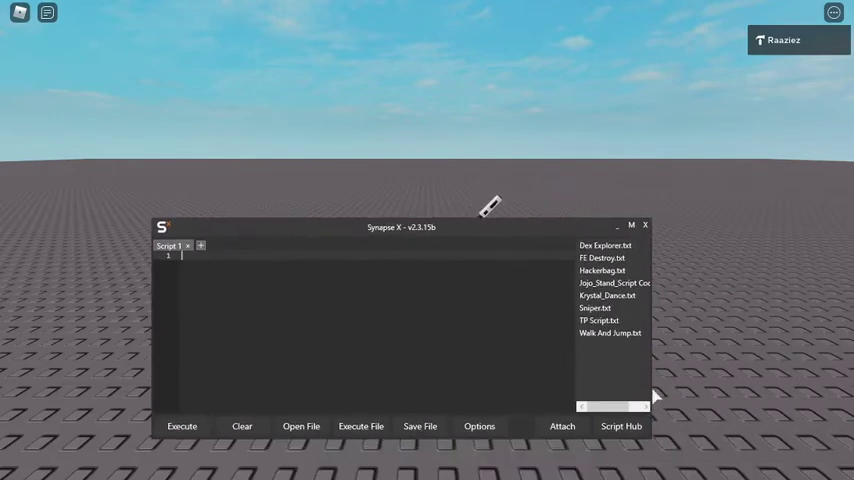
Write line 1 as local Victim = game.Players.VICTIM after repositioning the editor window.
drag(400, 228, 530, 236)
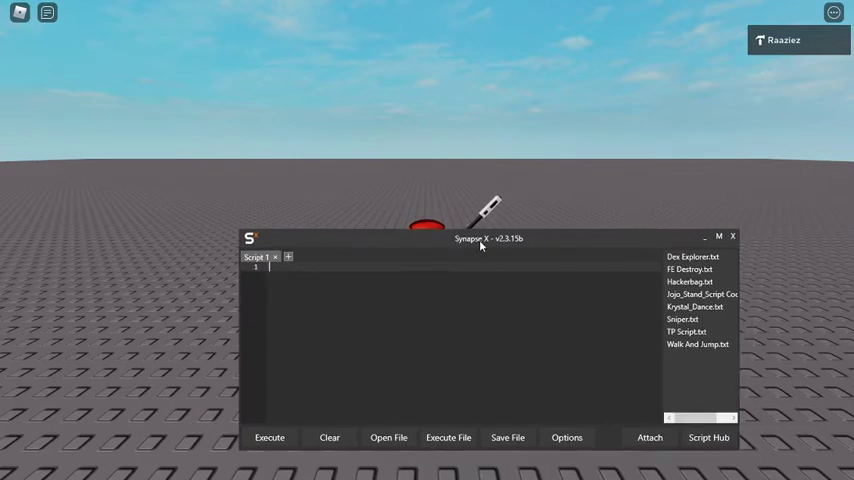
text(local)
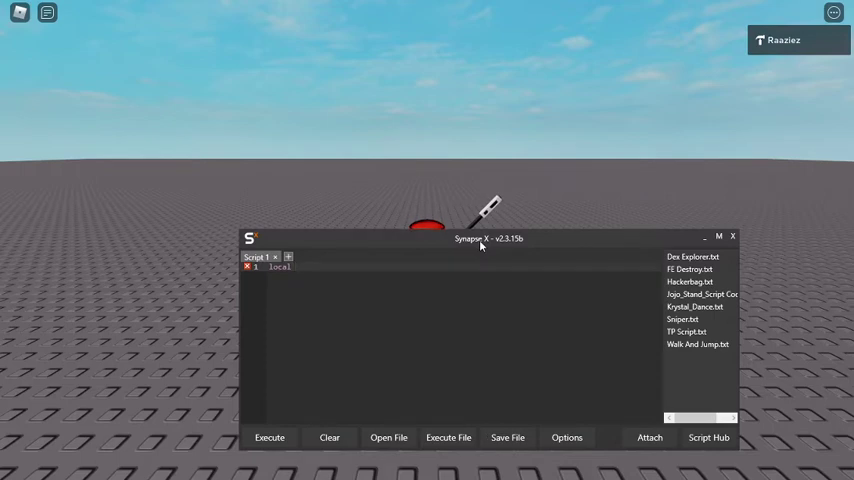
text(Vict)
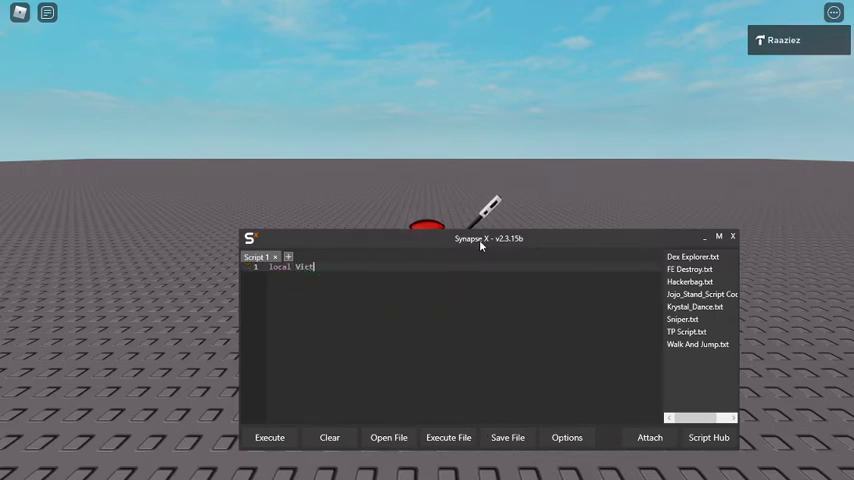
text(im)
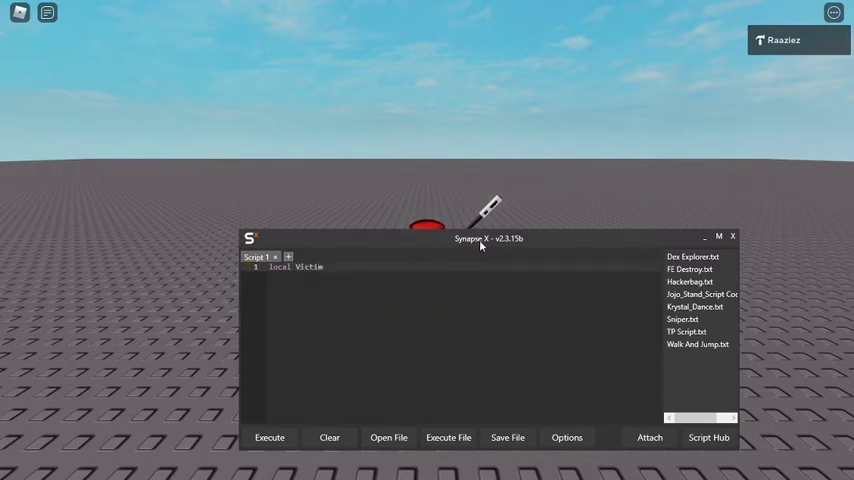
text(= game.)
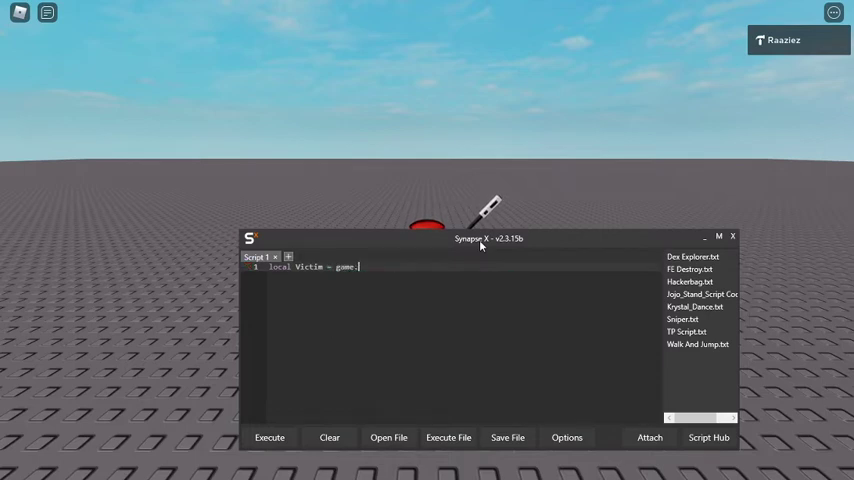
text(Players.)
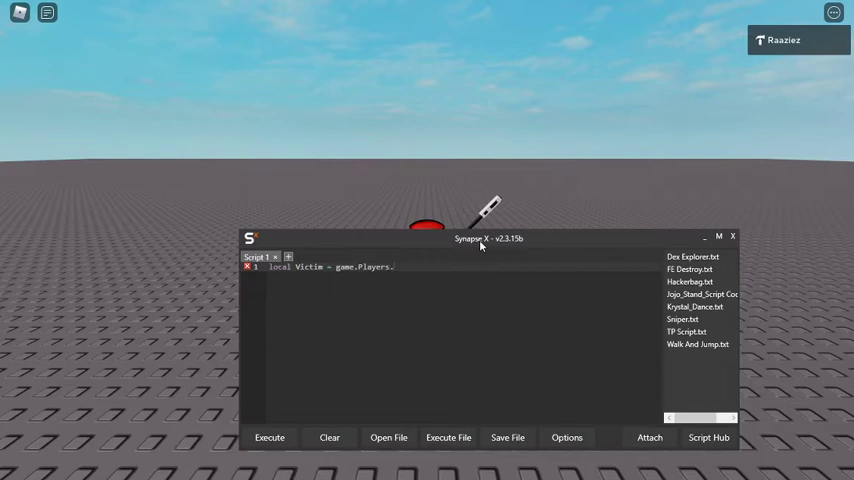
text(VICTIM)
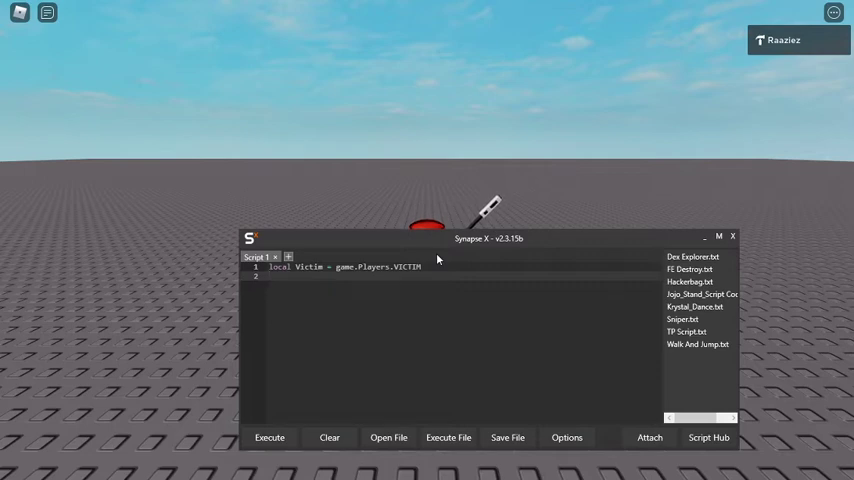
Write line 2 as Victim:Kick("1234") beneath the Victim declaration.
text(Victim)
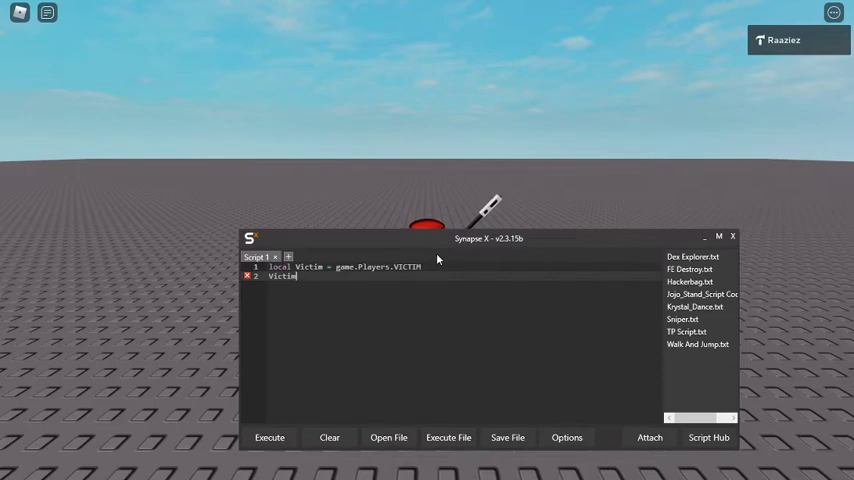
text(:Kick)
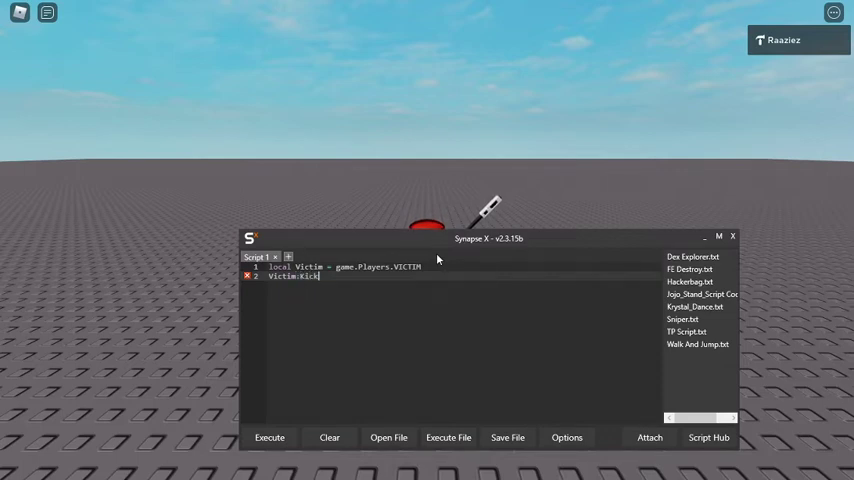
text(())
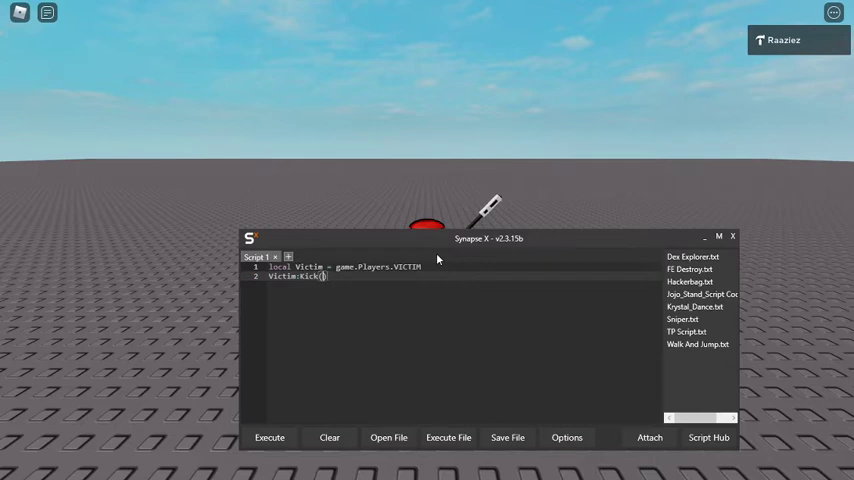
text(k)
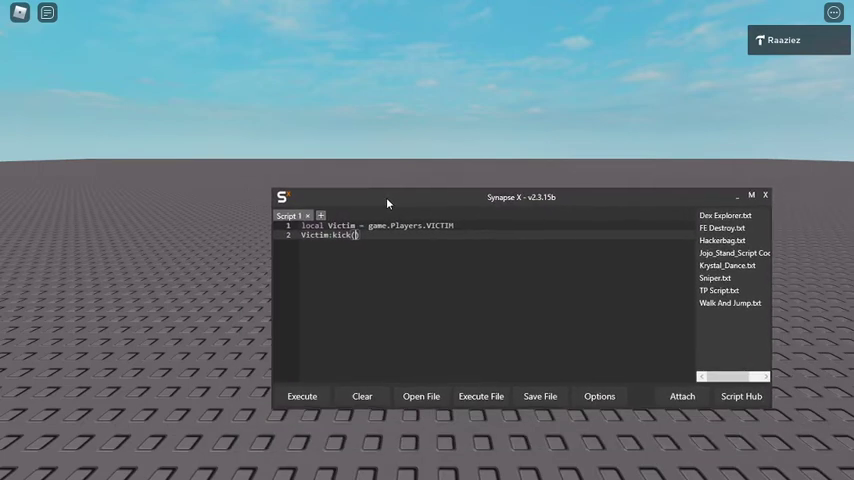
text("")
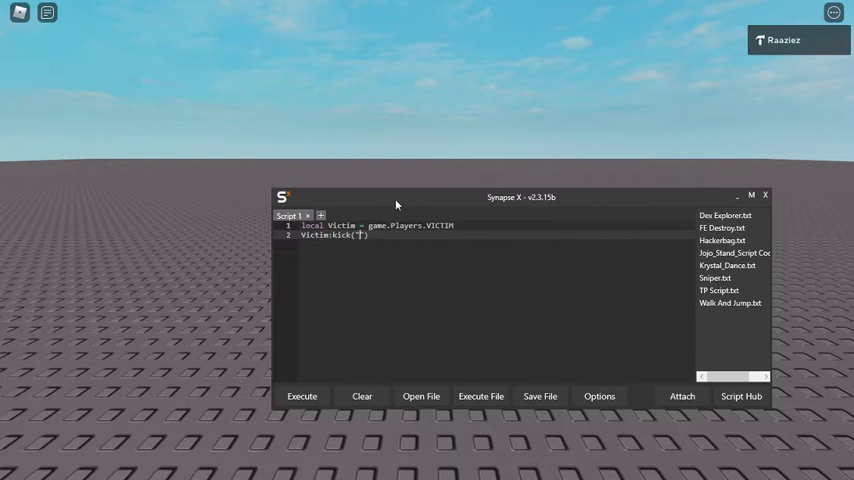
text(1234)
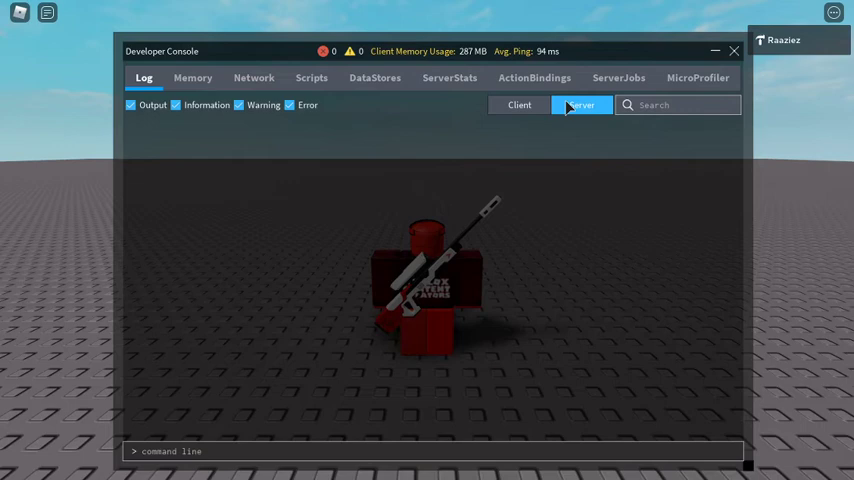
Show the Server log and enter the kick script on the Developer Console command line.
click(520, 104)
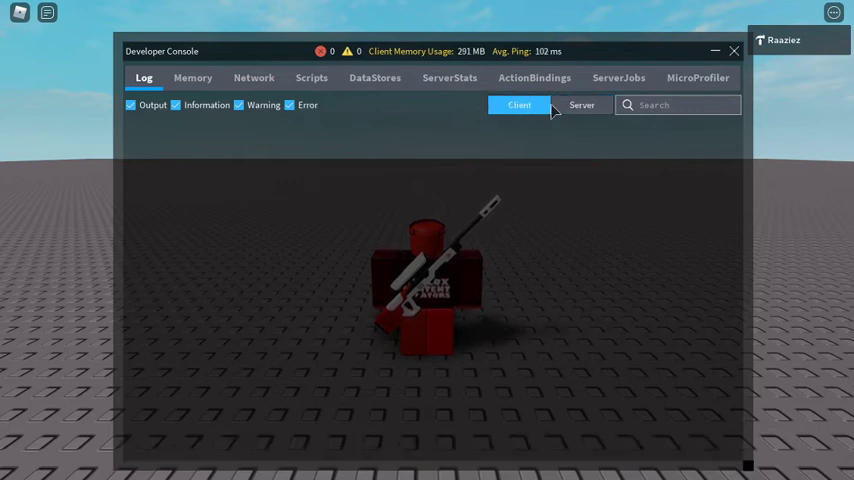
click(580, 104)
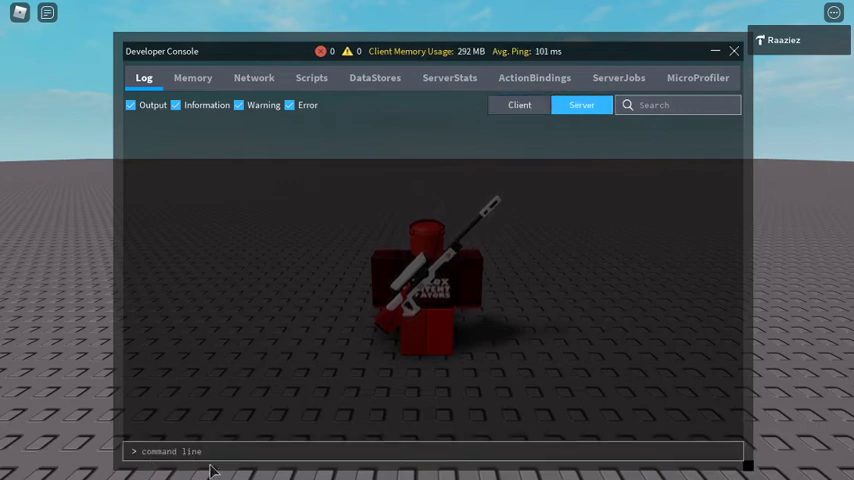
text(local Victim = game.Players.VICTIM)
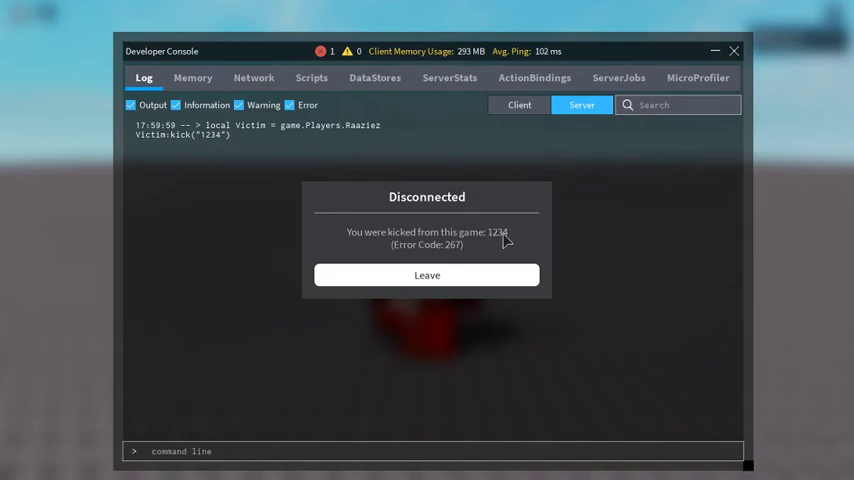
mouse_move(512, 254)
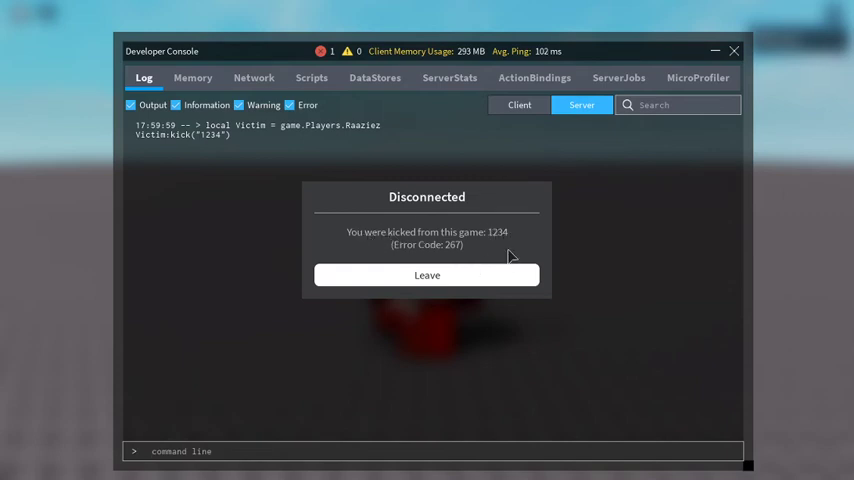